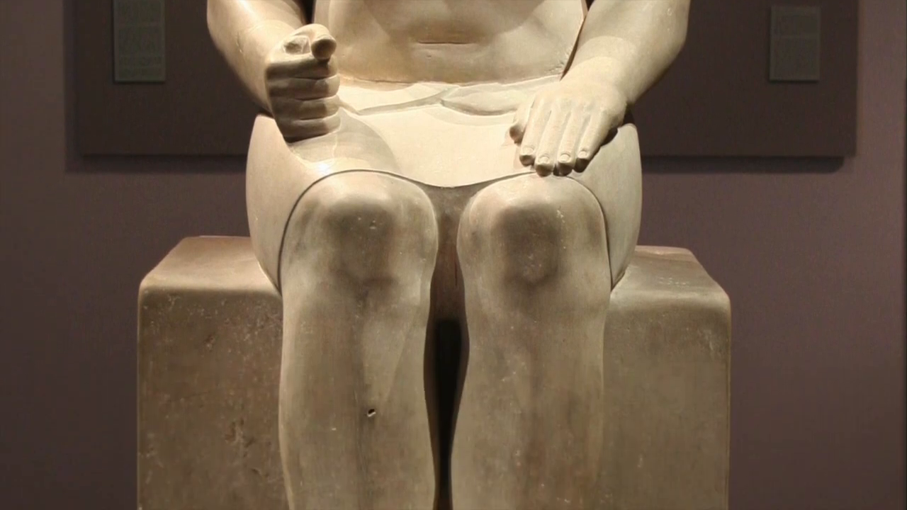
{"action": "scroll", "scroll_direction": "down", "scroll_amount": 3}
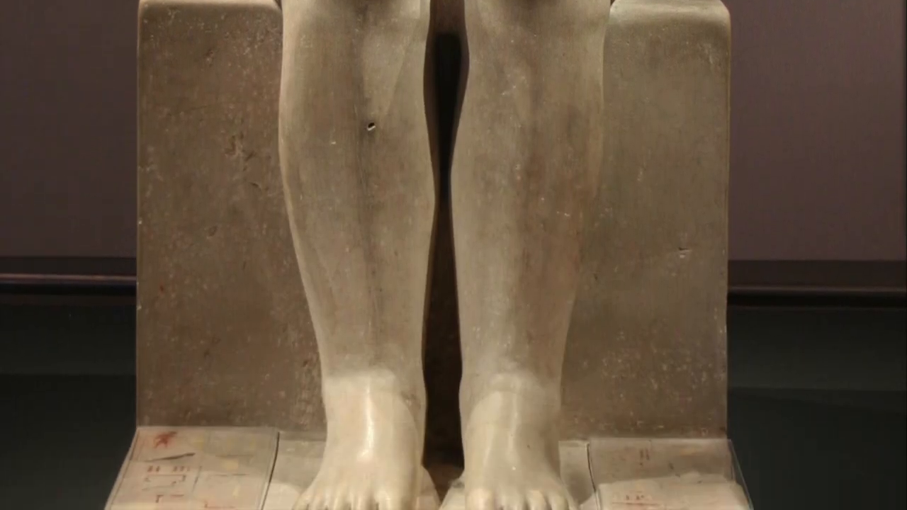